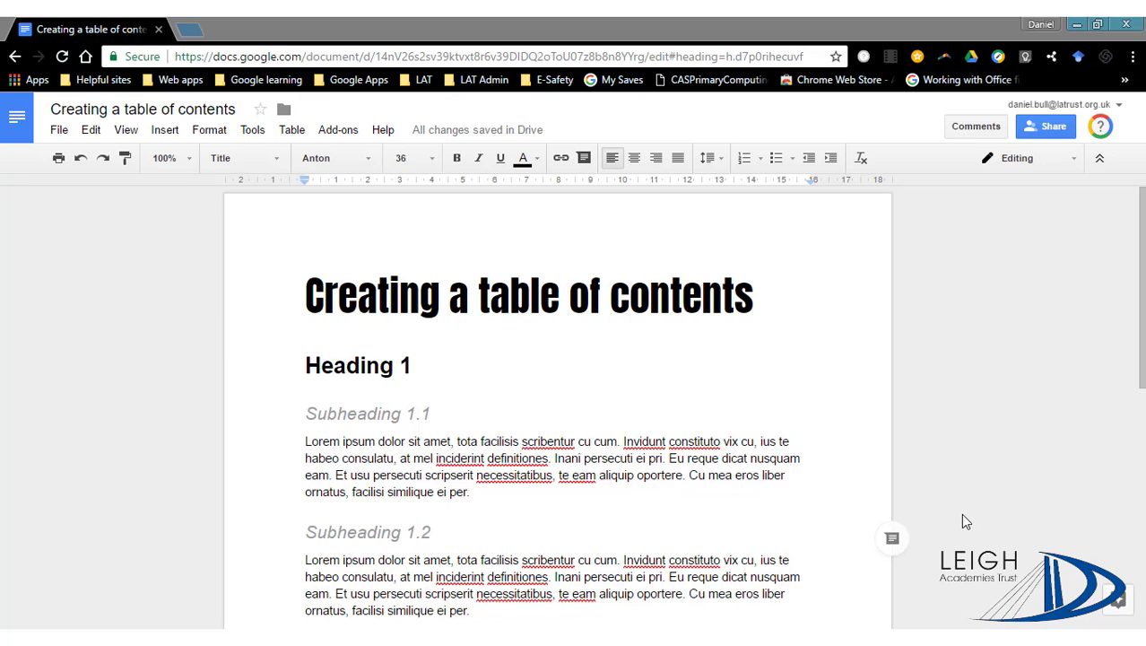
Step: Insert a page-numbered table of contents on a new line below the title
{"action": "scroll", "scroll_direction": "down", "scroll_amount": 3}
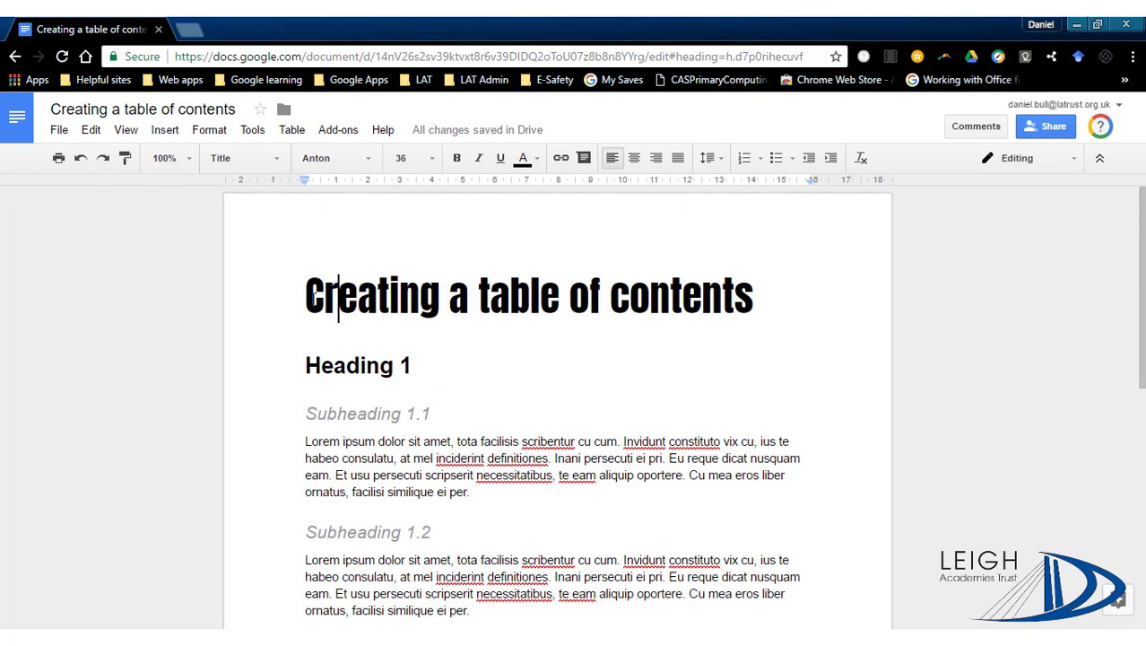
{"action": "mouse_move", "coordinate": [242, 157]}
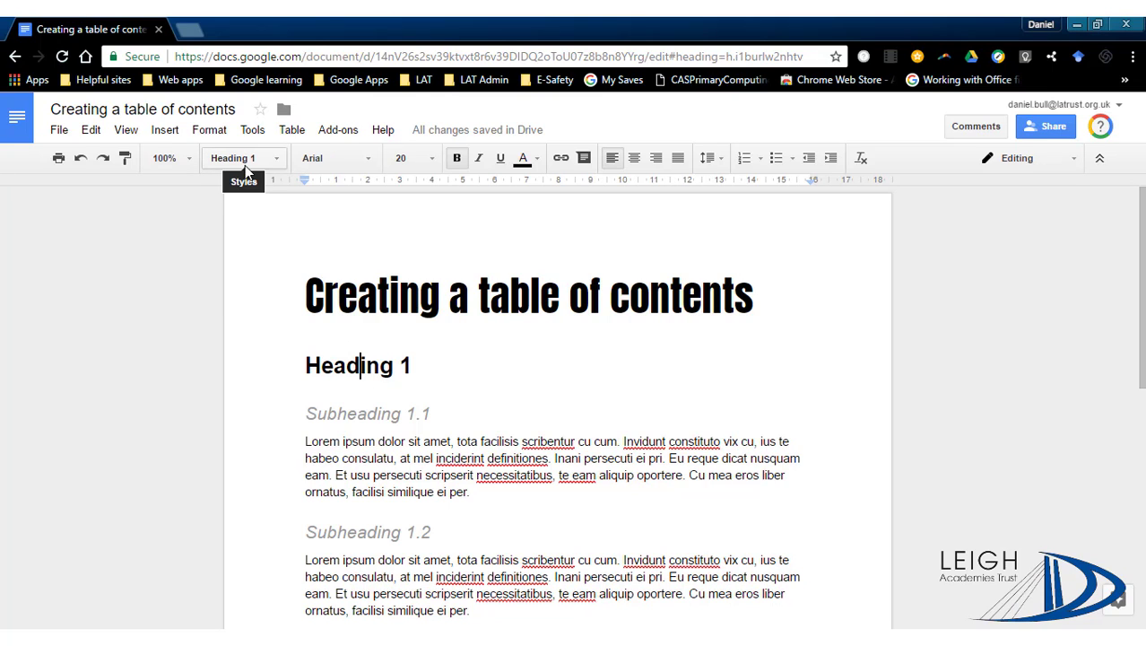
{"action": "scroll", "scroll_direction": "down", "scroll_amount": 3}
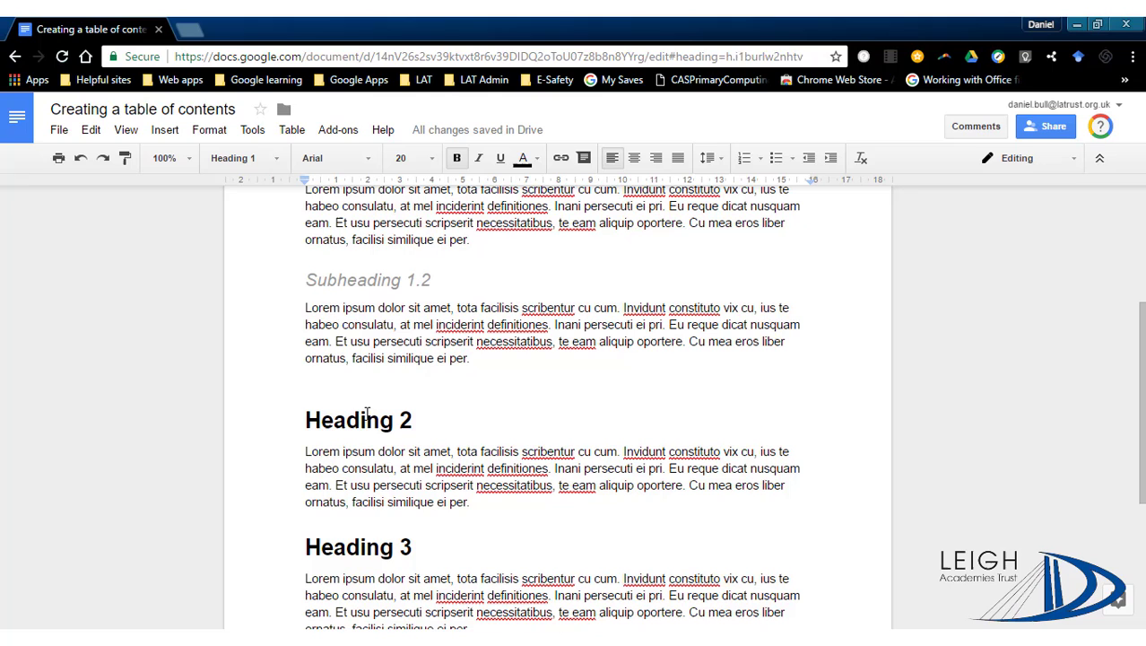
{"action": "scroll", "scroll_direction": "down", "scroll_amount": 3}
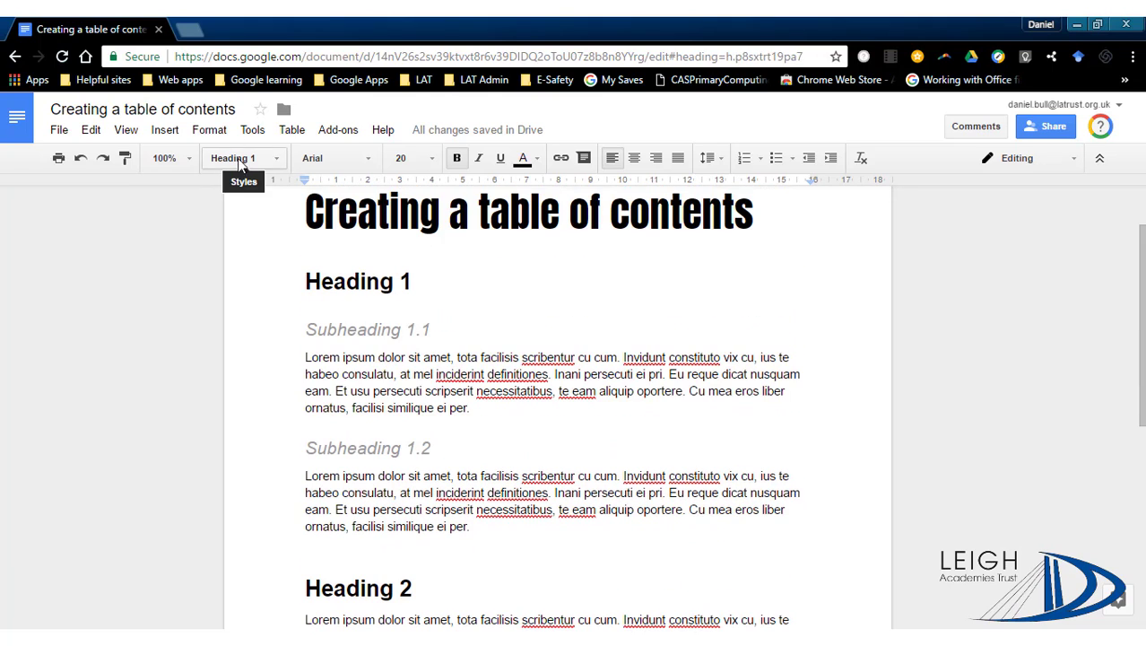
{"action": "left_click", "coordinate": [377, 329]}
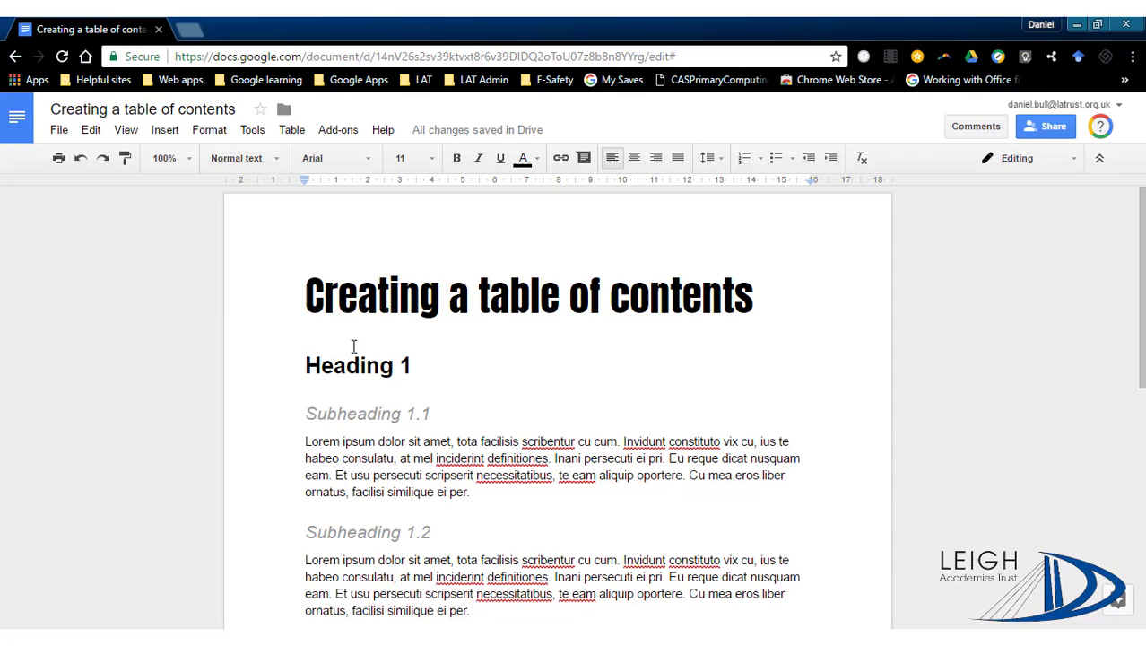
{"action": "left_click", "coordinate": [777, 297]}
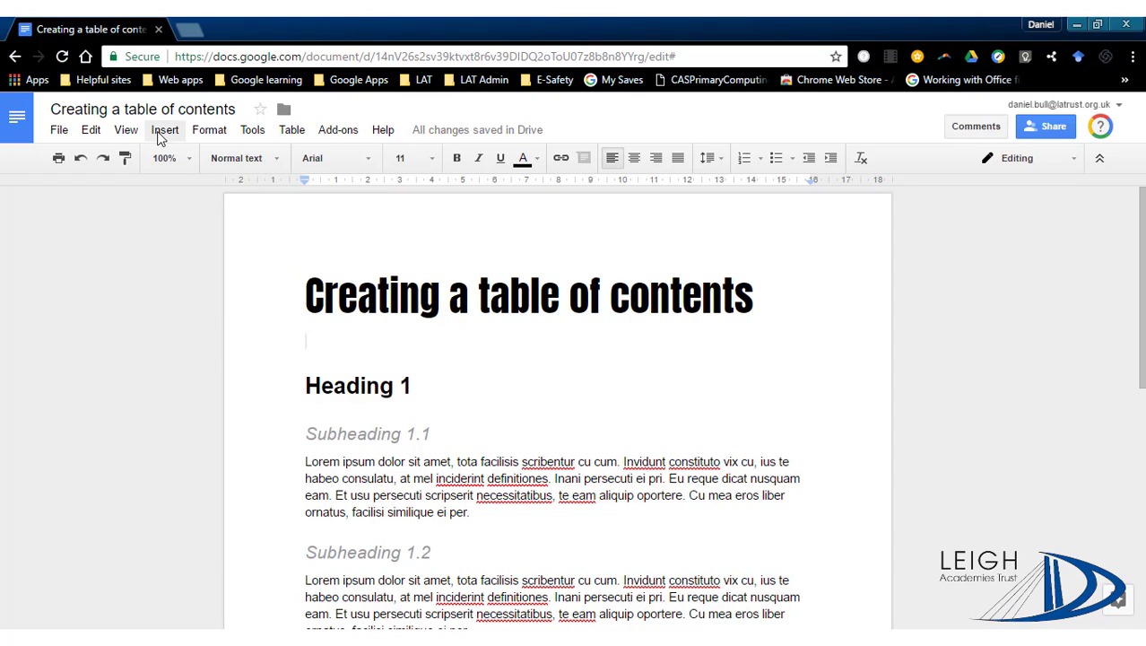
{"action": "left_click", "coordinate": [165, 129]}
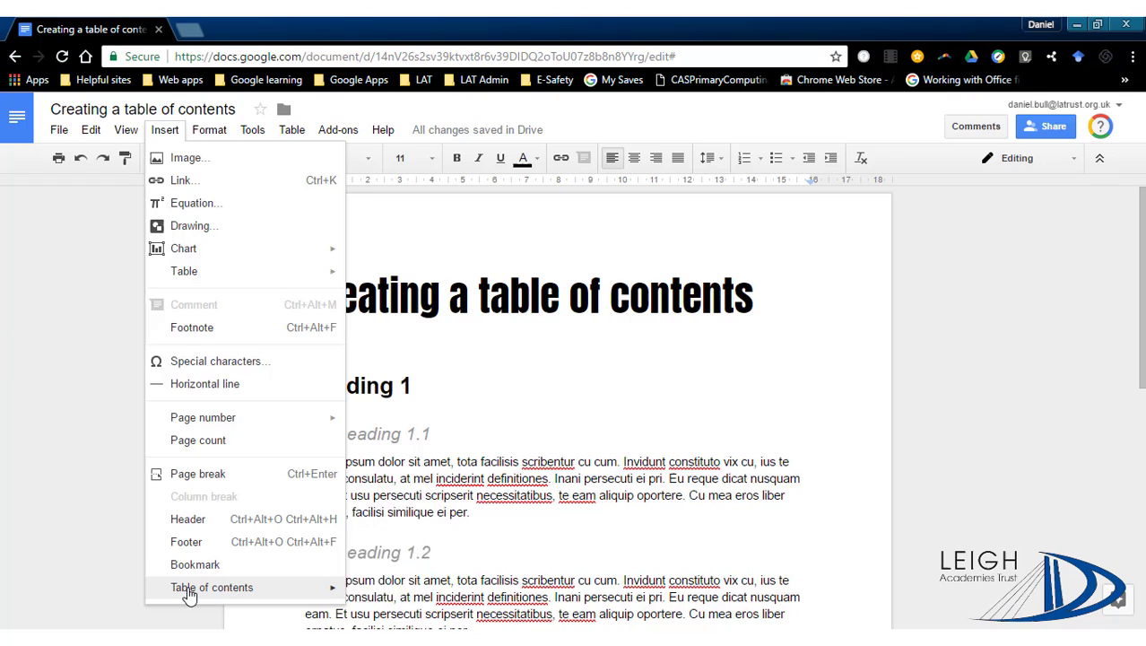
{"action": "mouse_move", "coordinate": [211, 587]}
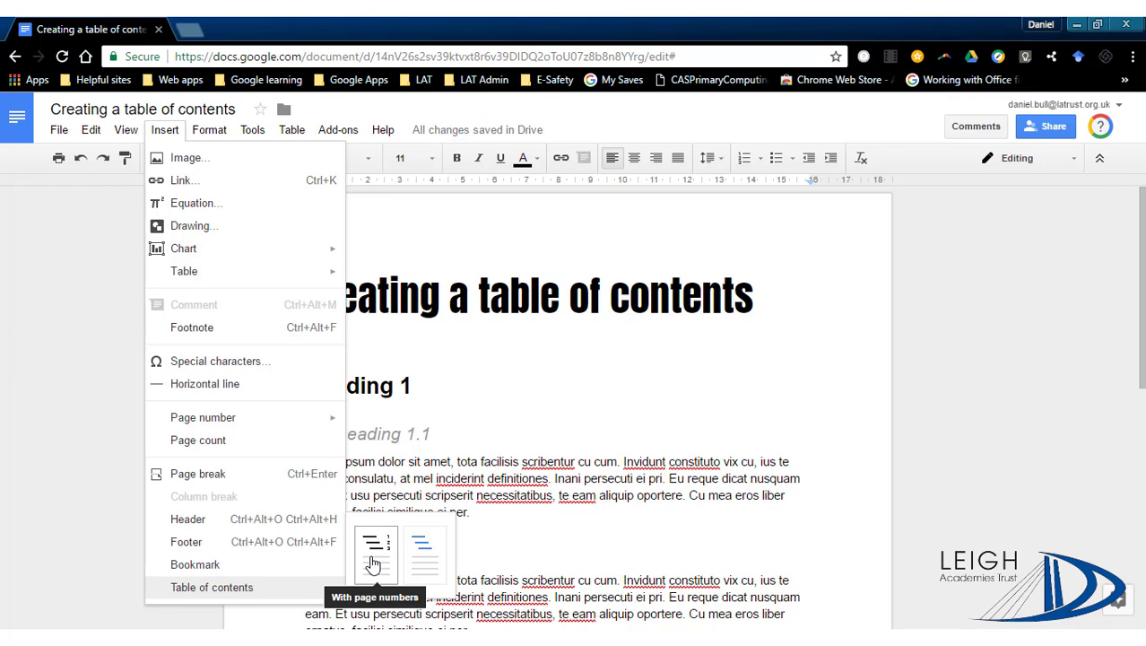
{"action": "mouse_move", "coordinate": [425, 556]}
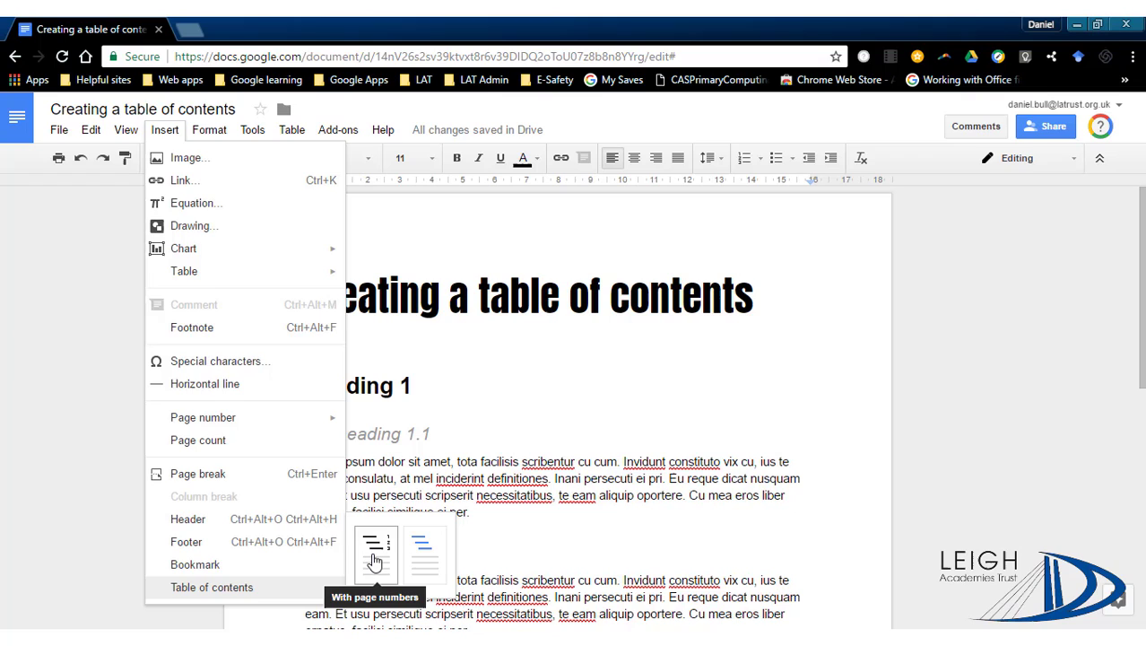
{"action": "left_click", "coordinate": [376, 551]}
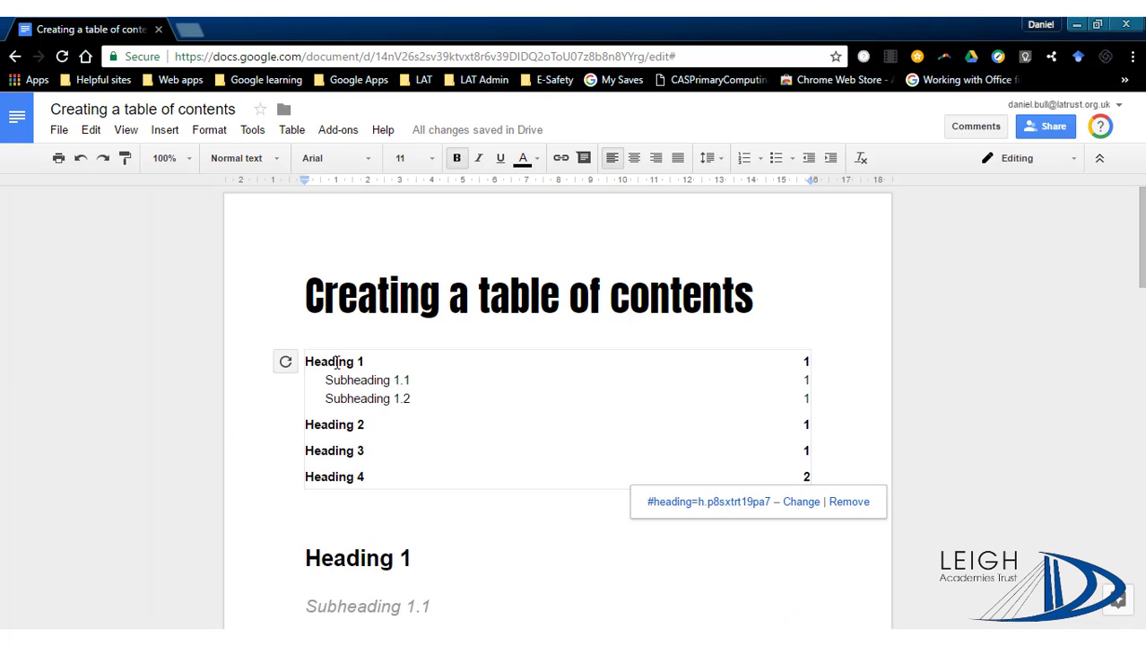
Step: Follow the Heading 1 and Heading 2 contents links to jump to those sections
{"action": "left_click", "coordinate": [333, 360]}
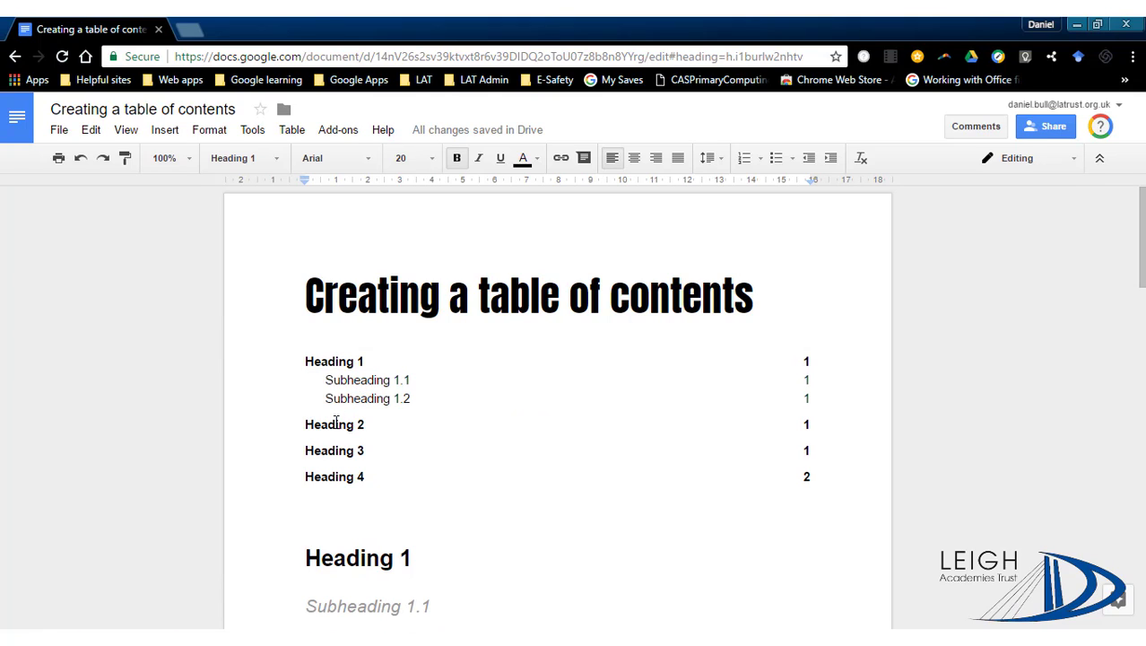
{"action": "left_click", "coordinate": [335, 423]}
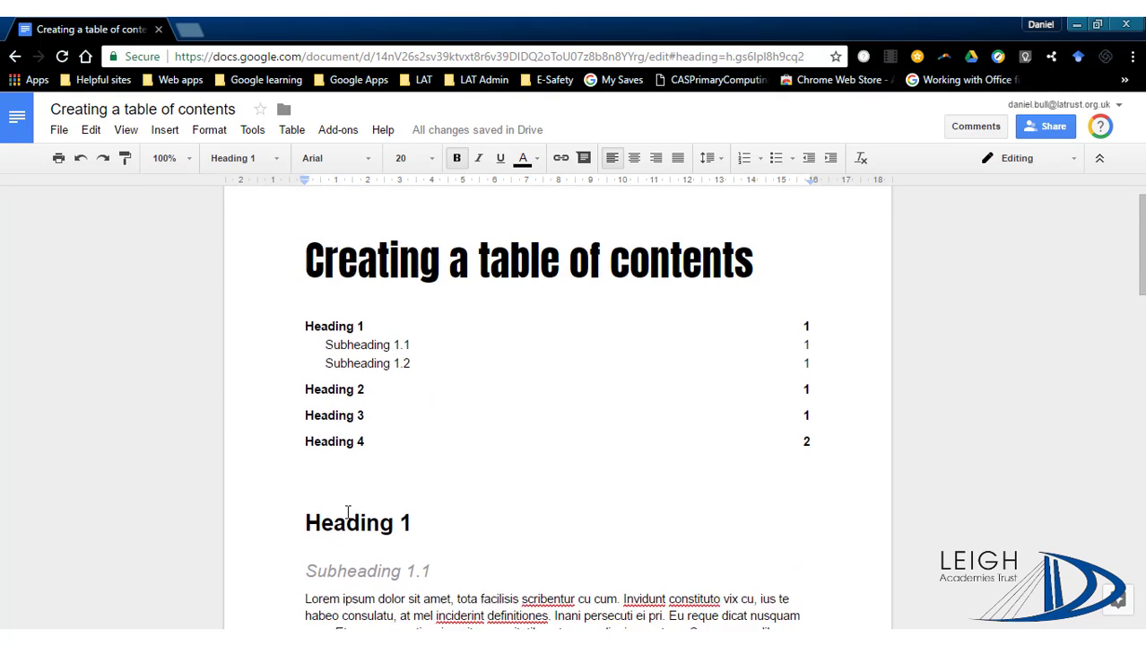
{"action": "scroll", "scroll_direction": "down", "scroll_amount": 3}
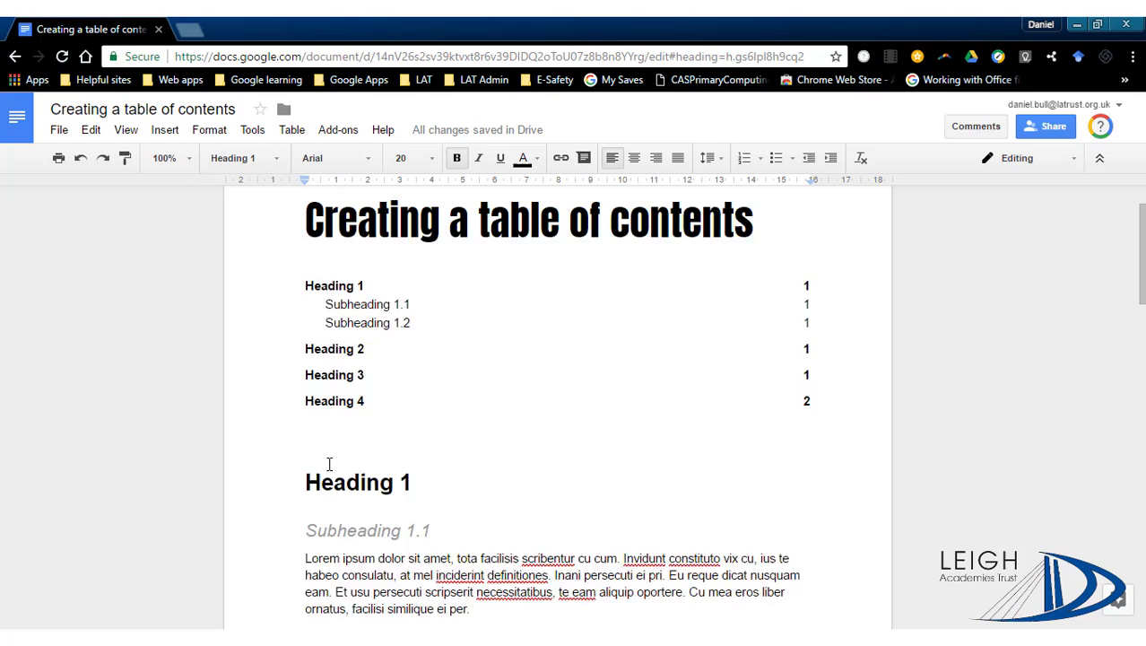
{"action": "scroll", "scroll_direction": "down", "scroll_amount": 3}
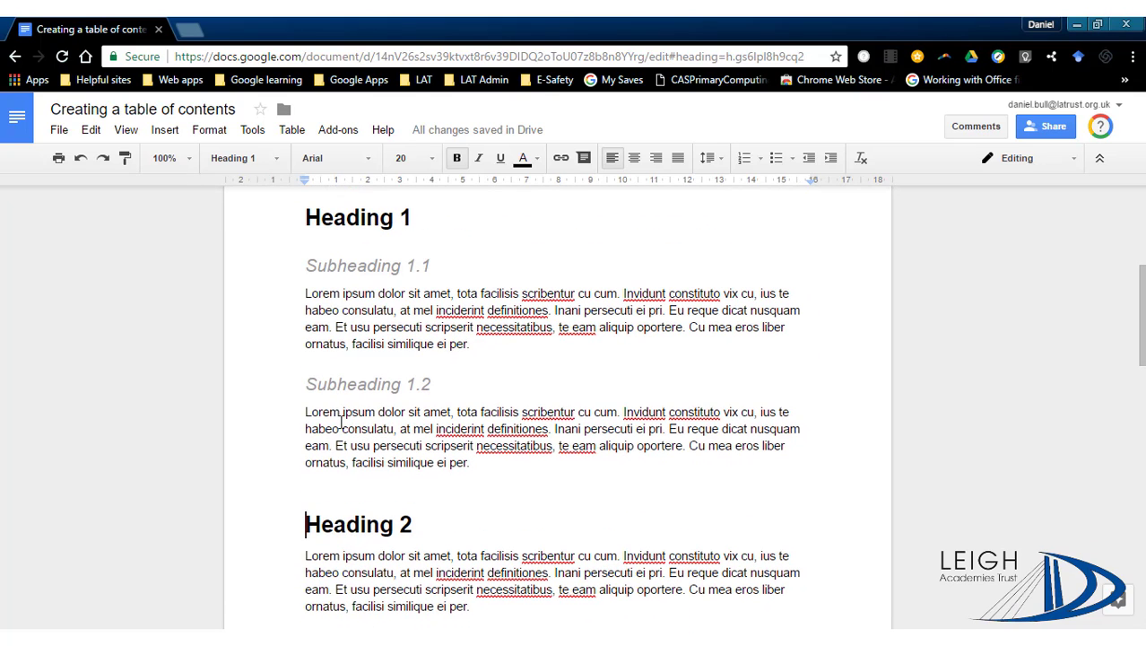
Step: Select the Heading 4 title text so it can be replaced
{"action": "left_click_drag", "start_coordinate": [306, 384], "coordinate": [469, 462]}
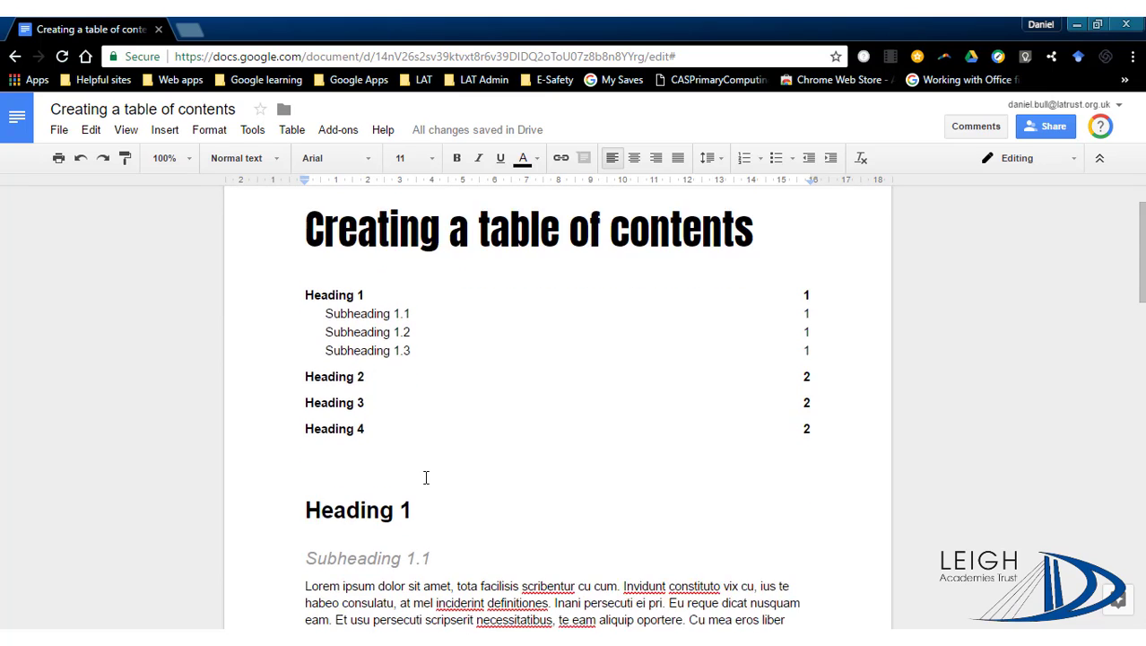
{"action": "scroll", "scroll_direction": "down", "scroll_amount": 3}
{"action": "type", "text": "C"}
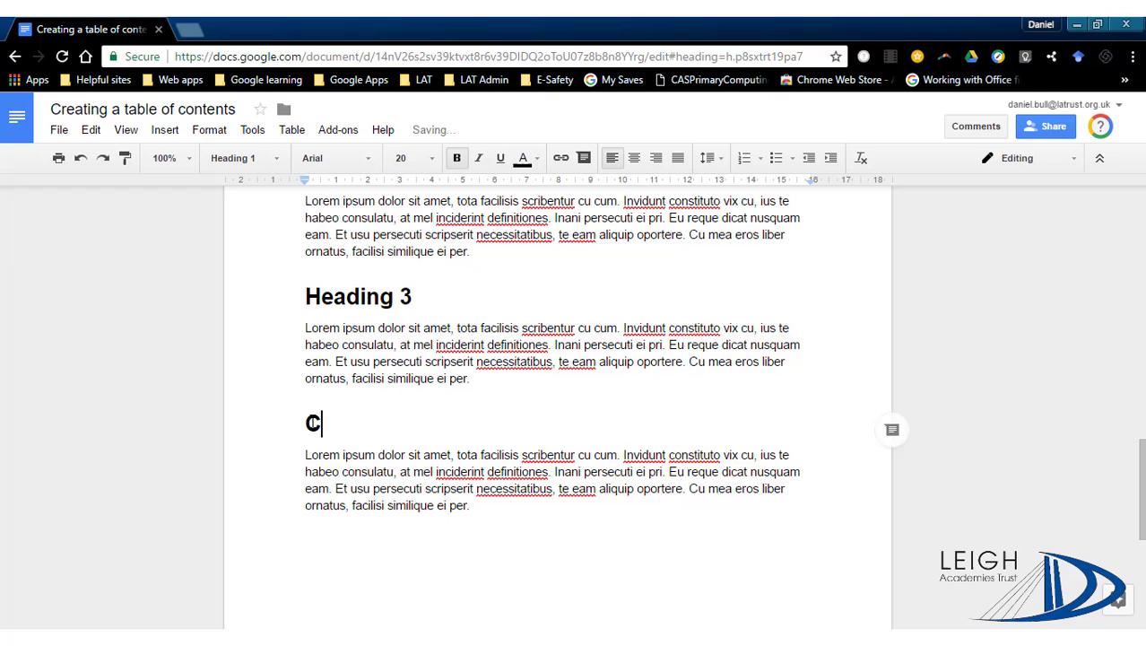
Step: Retype the selected Heading 4 title as 'Conclusion'
{"action": "type", "text": "onclusion"}
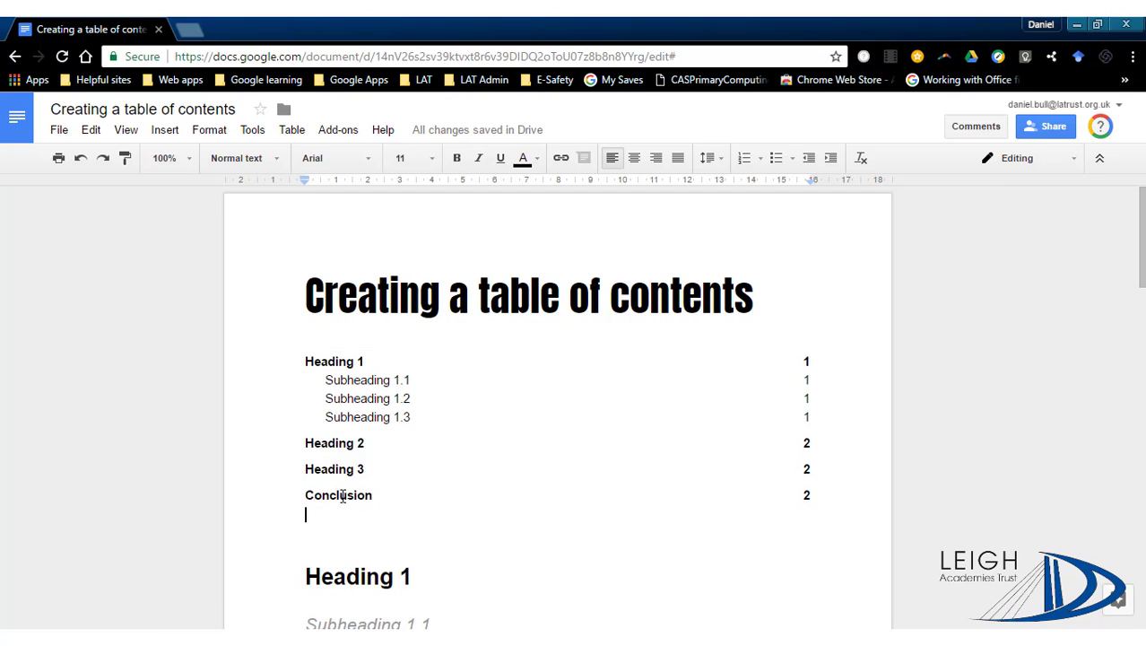
{"action": "mouse_move", "coordinate": [327, 523]}
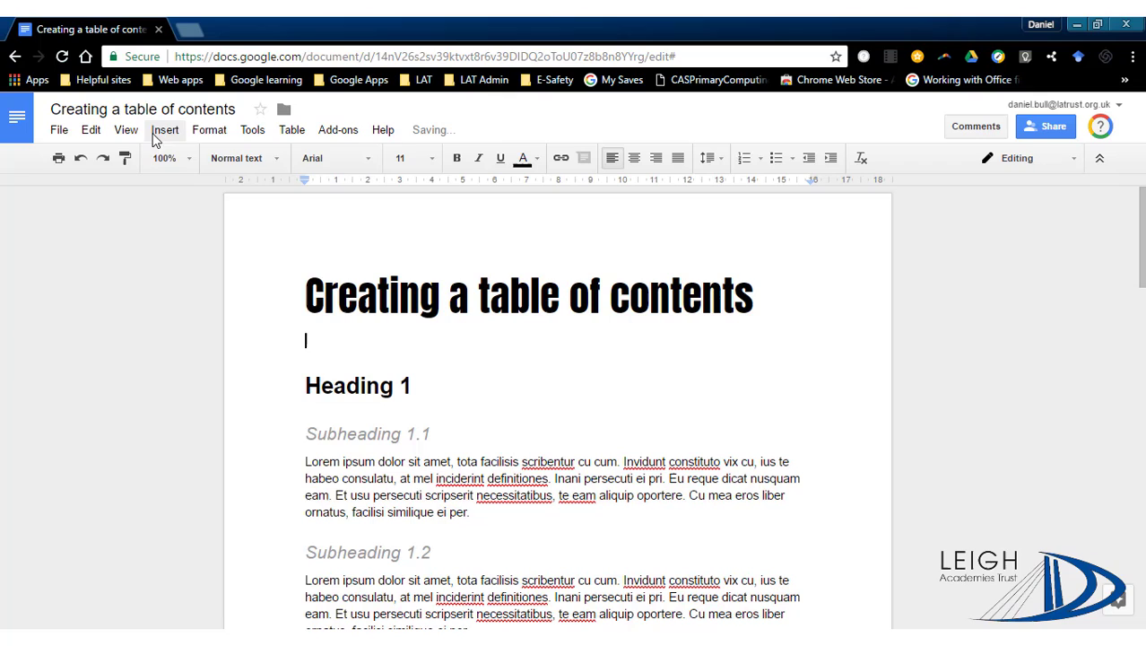
Step: Insert a blue-links table of contents without page numbers below the title
{"action": "left_click", "coordinate": [164, 129]}
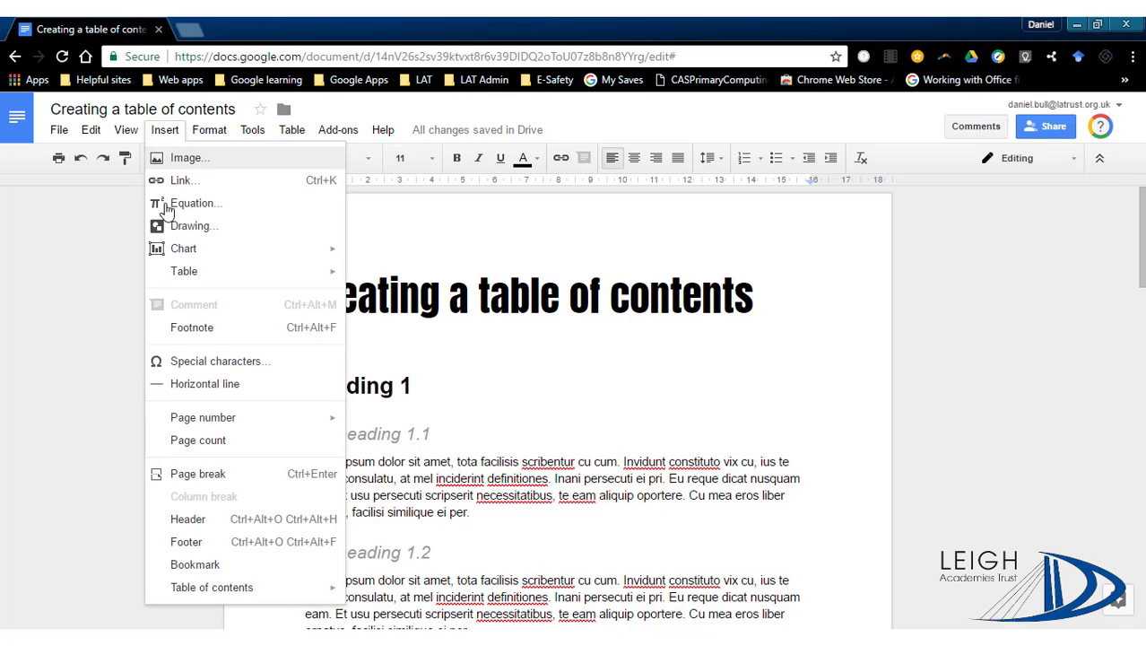
{"action": "mouse_move", "coordinate": [212, 586]}
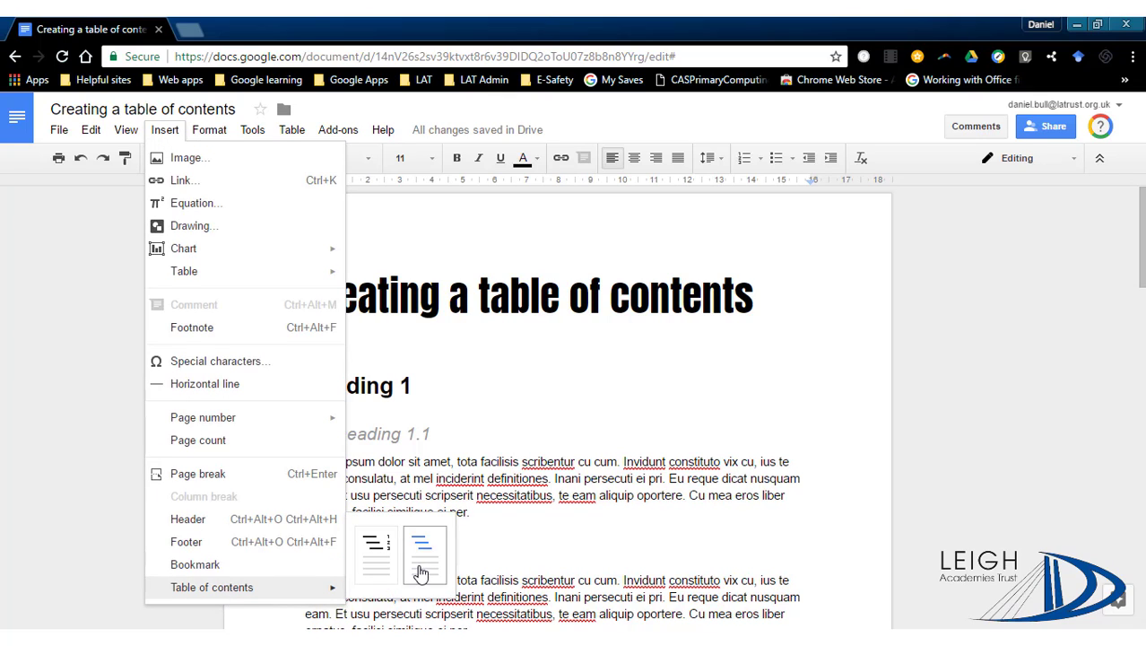
{"action": "left_click", "coordinate": [424, 553]}
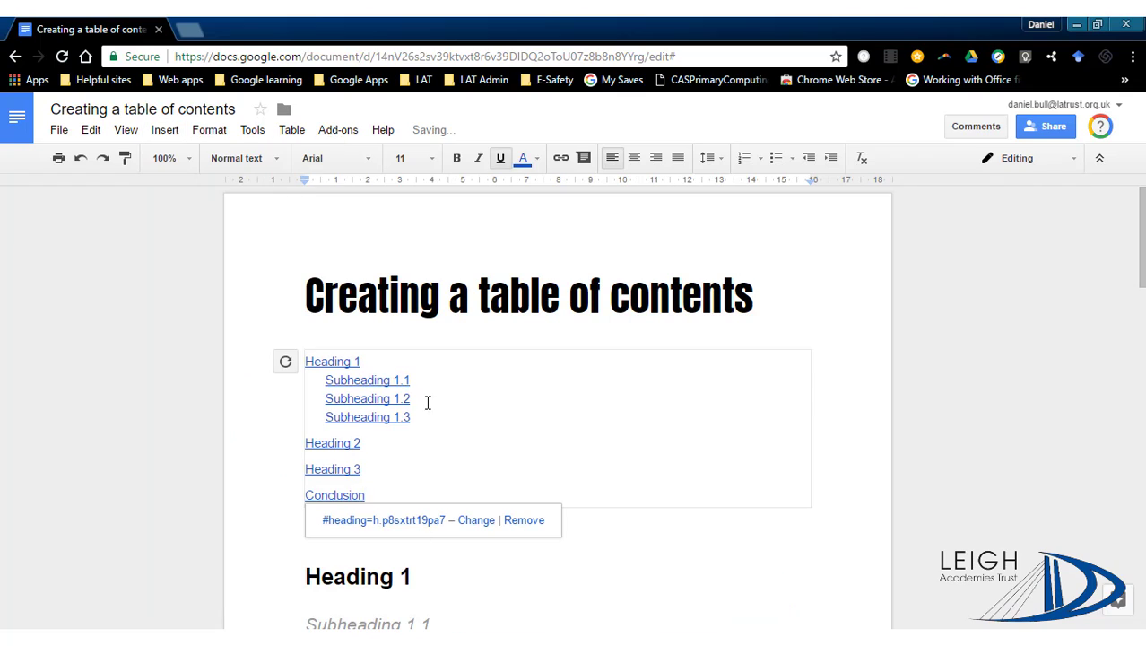